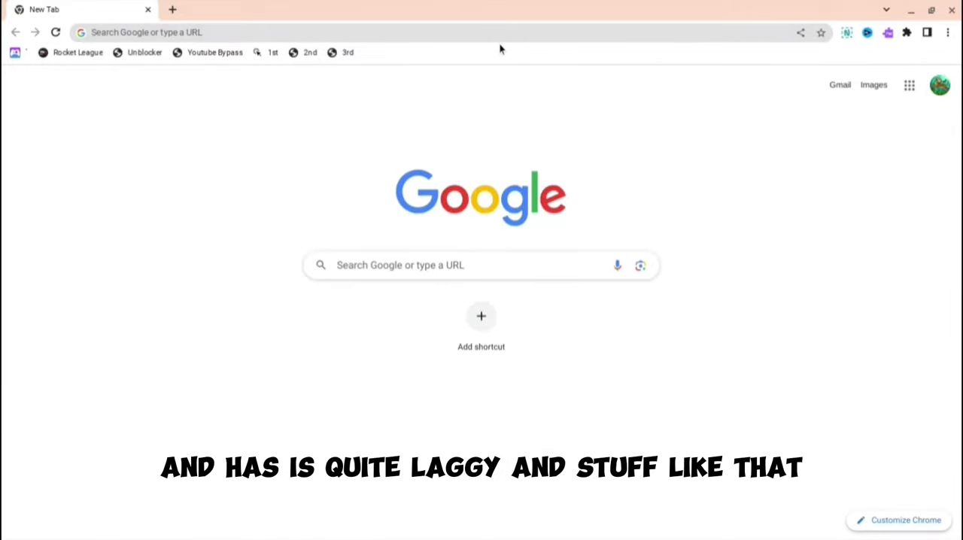
Go to chrome://settings/privacy via the address bar suggestion.
{"action": "type", "text": "chrom"}
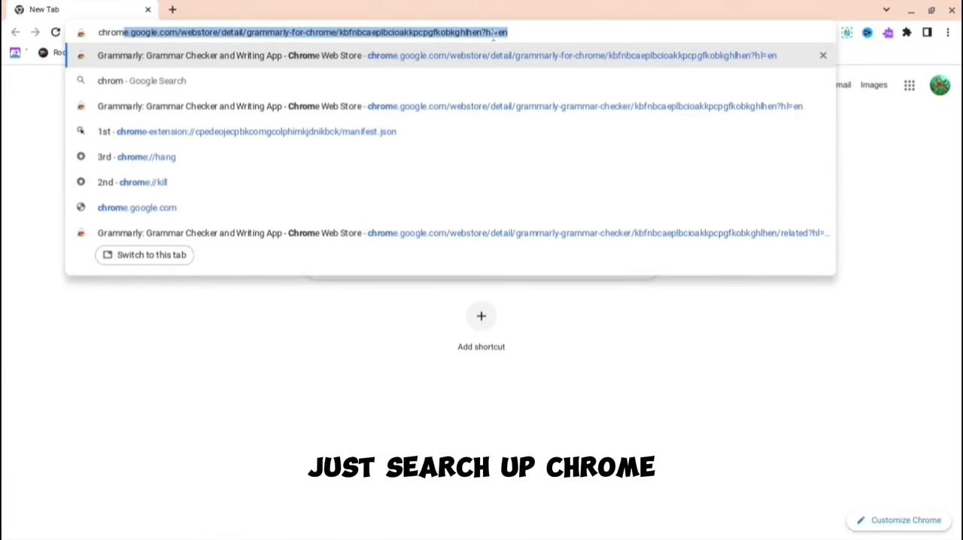
{"action": "type", "text": "chrome://settings"}
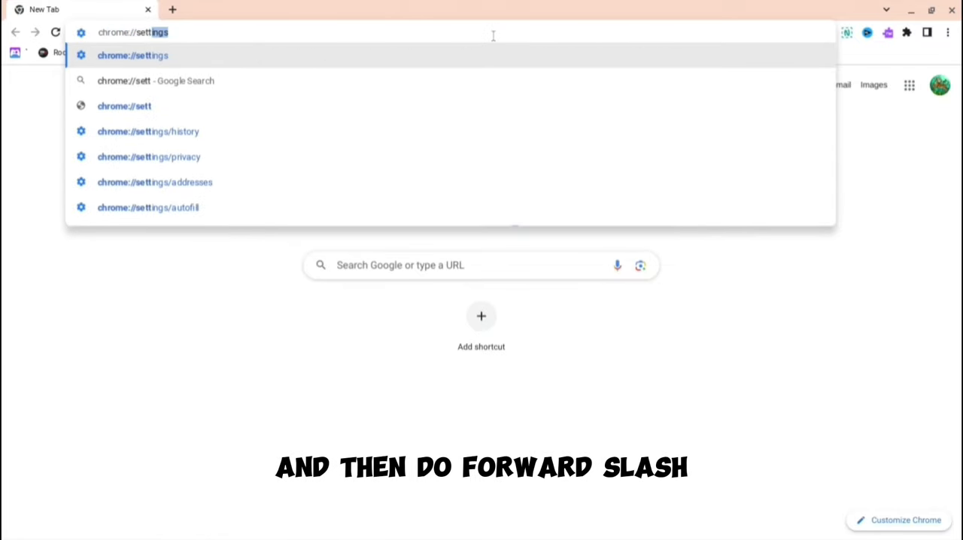
{"action": "type", "text": "/"}
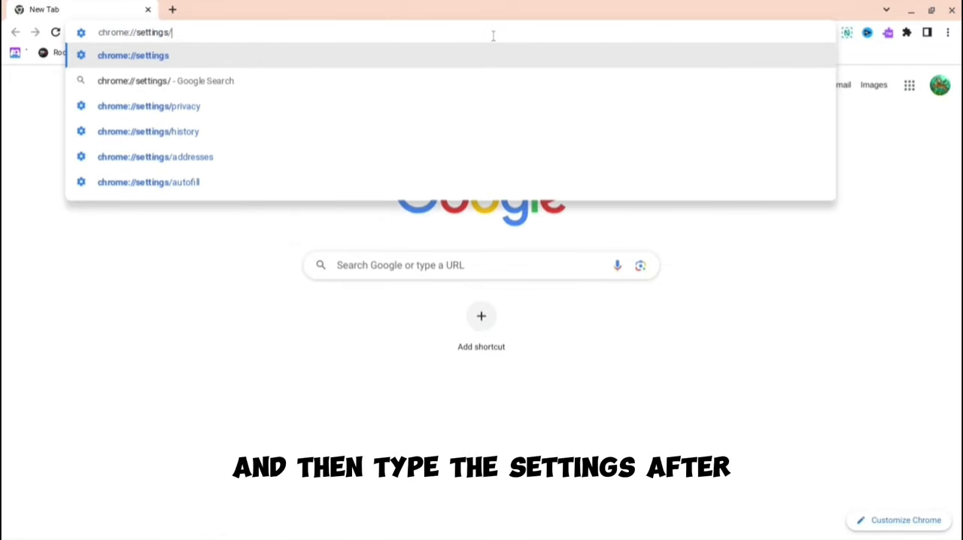
{"action": "left_click", "coordinate": [148, 106]}
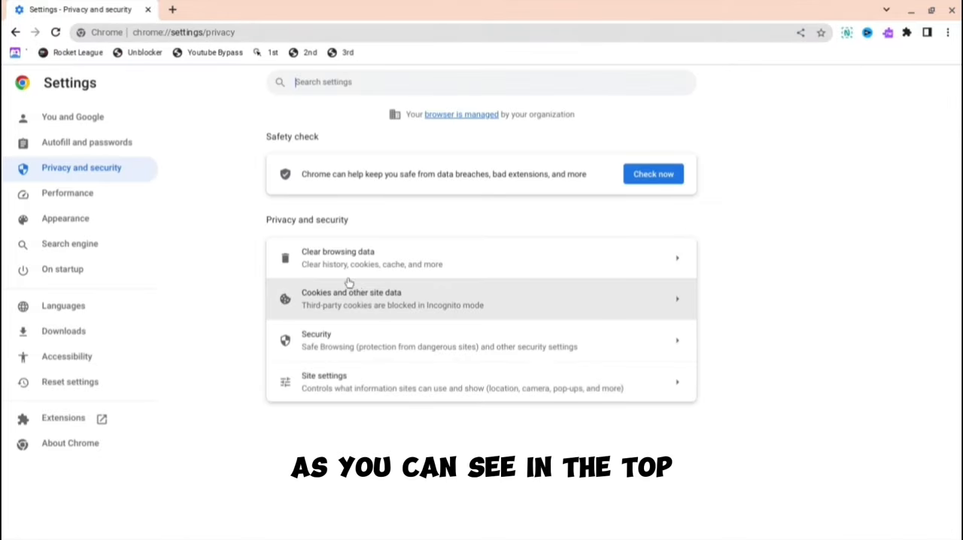
Clear cached images and files from the last hour, excluding browsing history.
{"action": "left_click", "coordinate": [338, 257]}
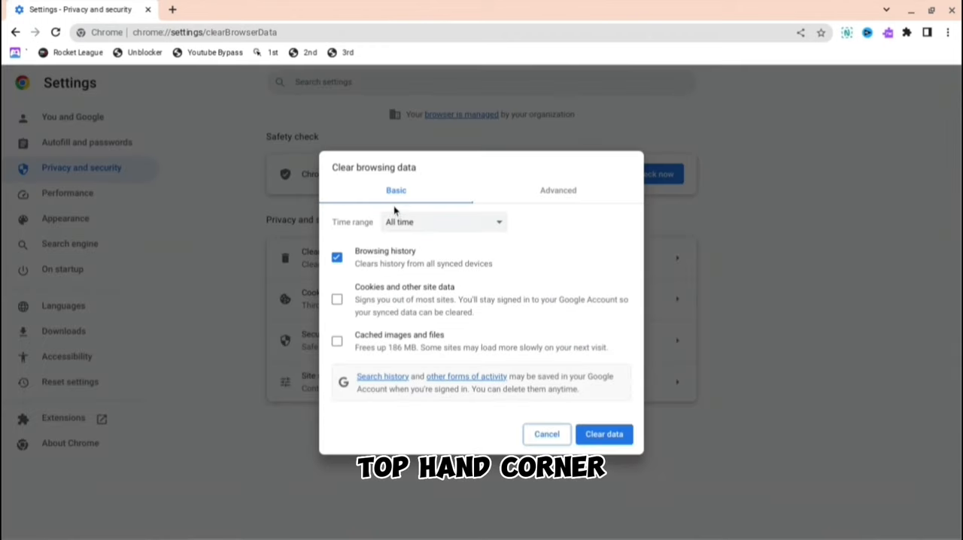
{"action": "left_click", "coordinate": [336, 257]}
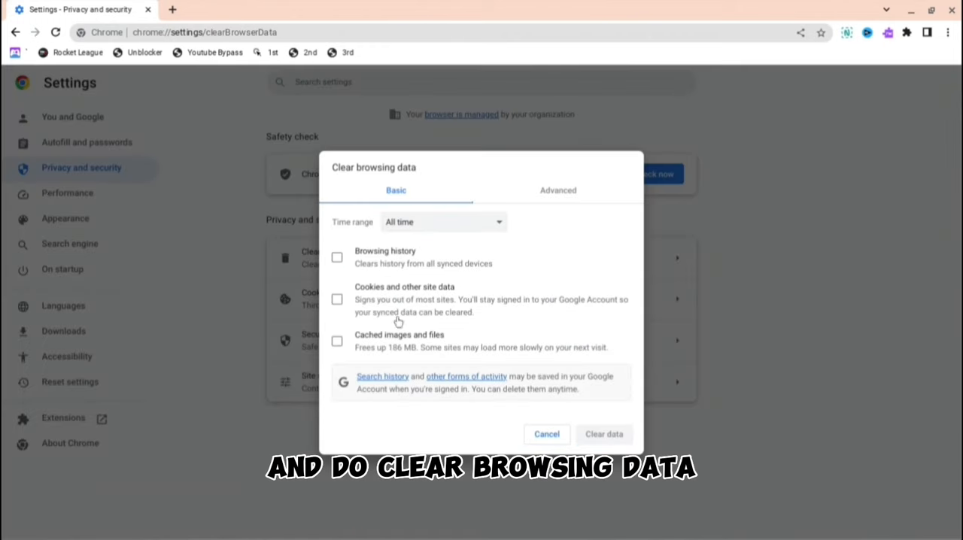
{"action": "left_click", "coordinate": [337, 341]}
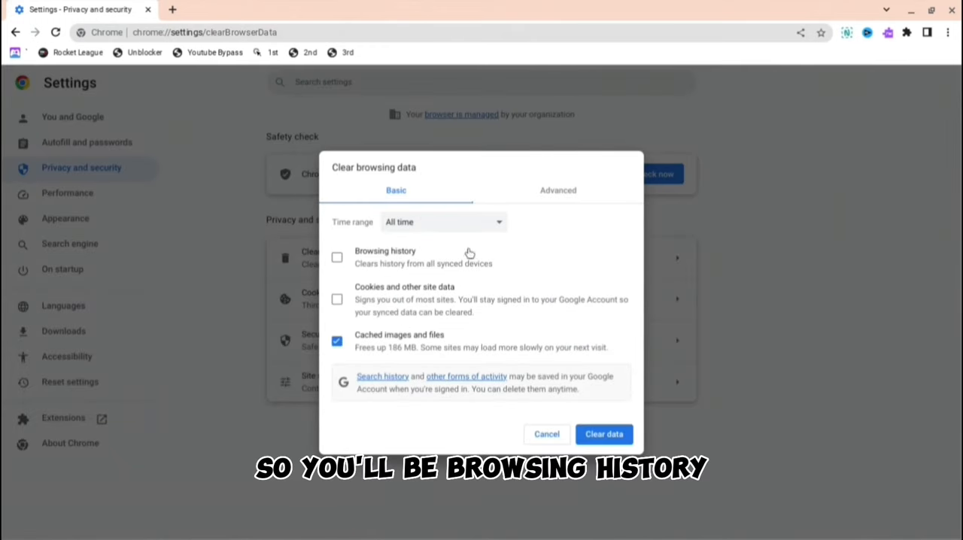
{"action": "left_click", "coordinate": [444, 221]}
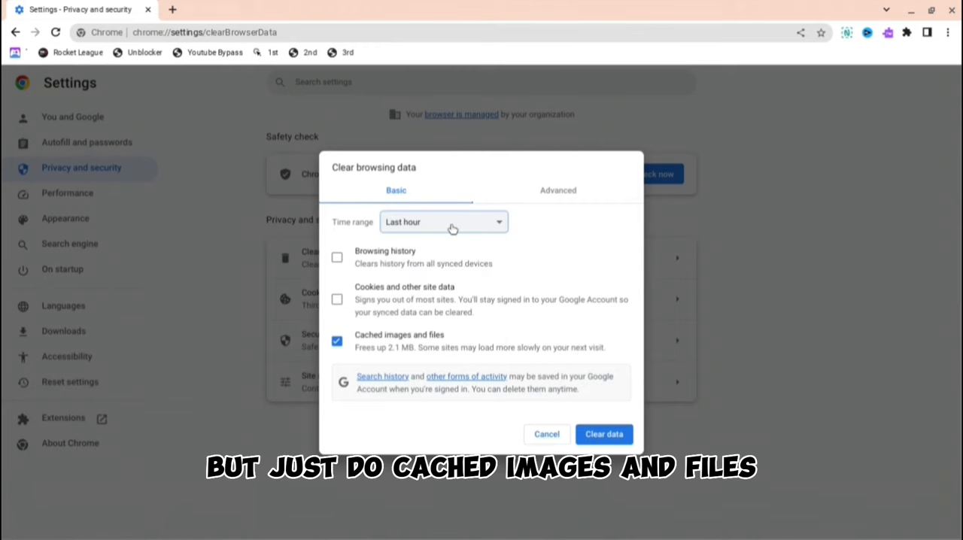
{"action": "left_click", "coordinate": [443, 221]}
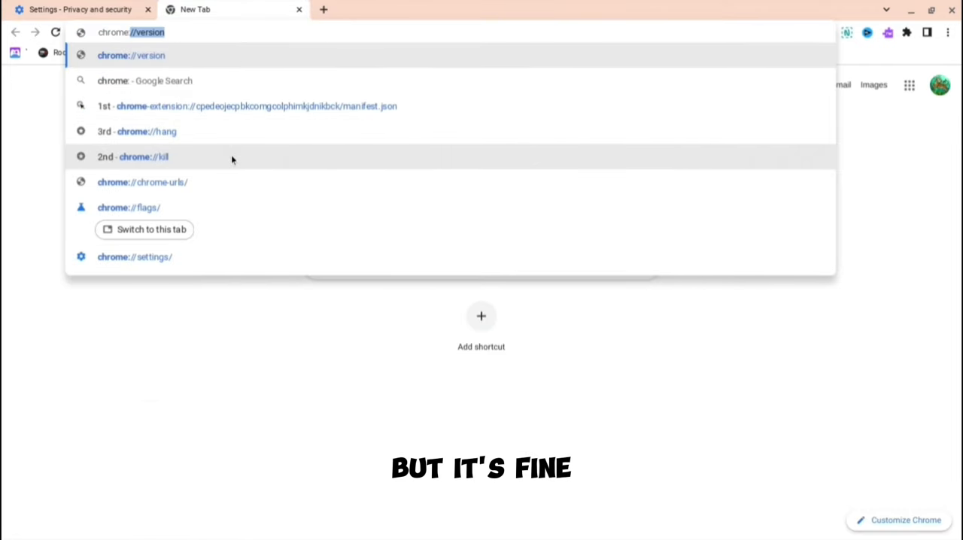
Open chrome://flags, search 'override', and enable Override software rendering list.
{"action": "type", "text": "chrome://flags"}
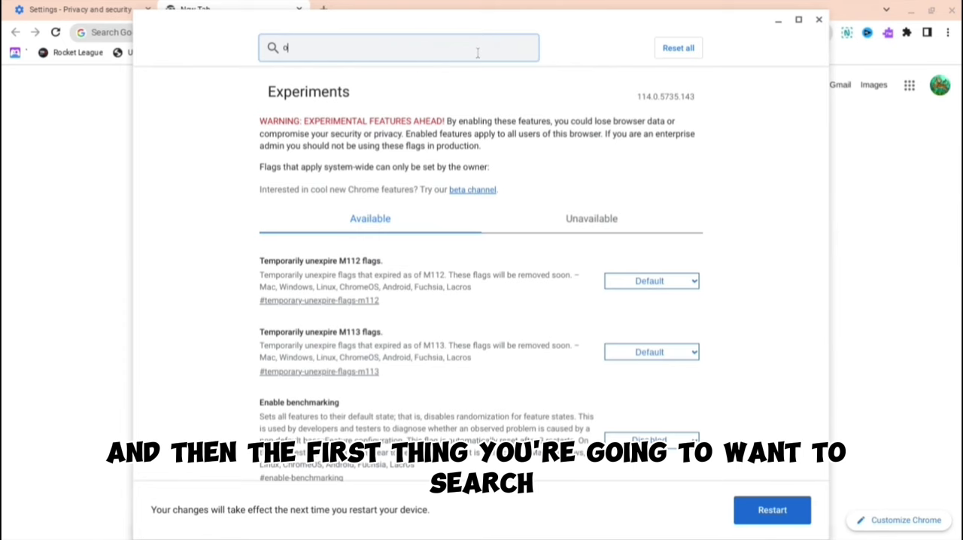
{"action": "type", "text": "verride"}
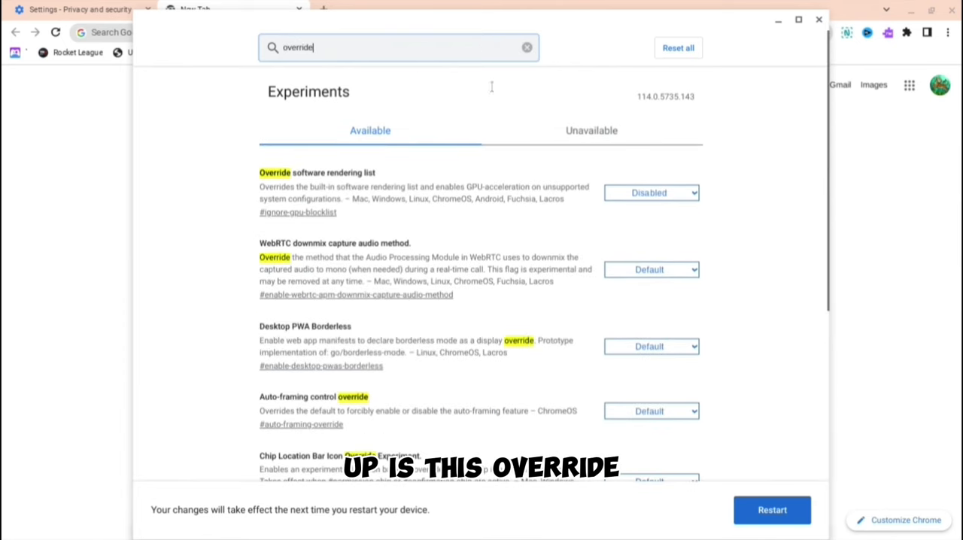
{"action": "mouse_move", "coordinate": [567, 245]}
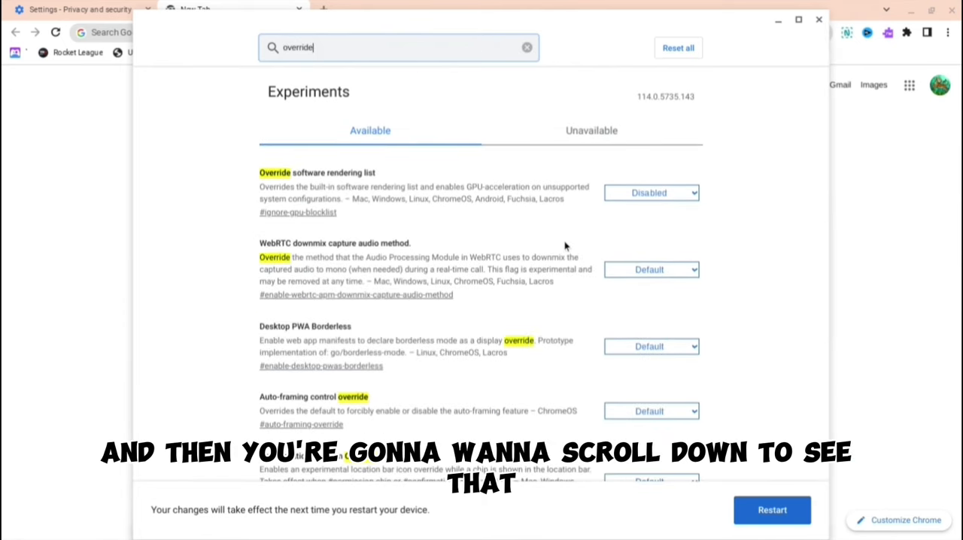
{"action": "left_click", "coordinate": [651, 192]}
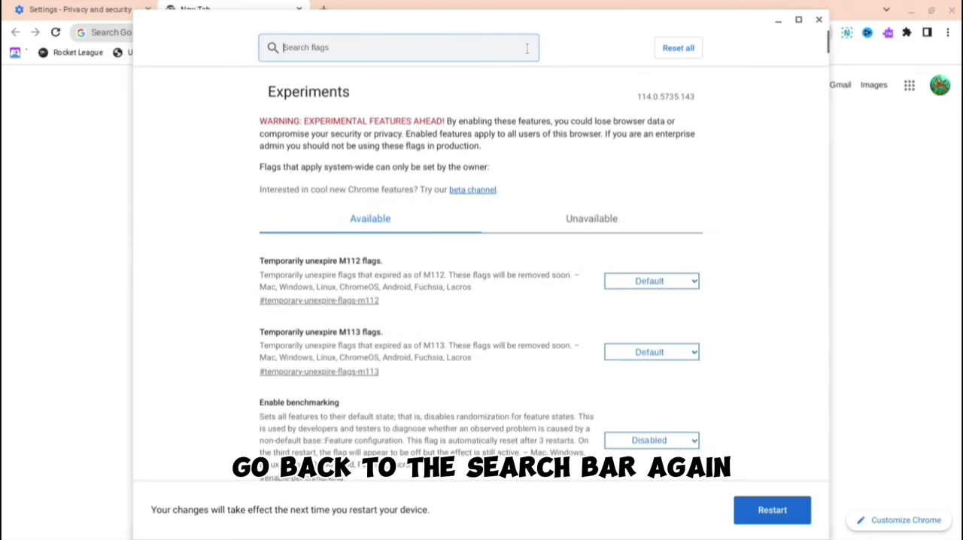
Search flags for 'sche' and set Scheduler Configuration to Enables Hyper-Threading.
{"action": "type", "text": "sched"}
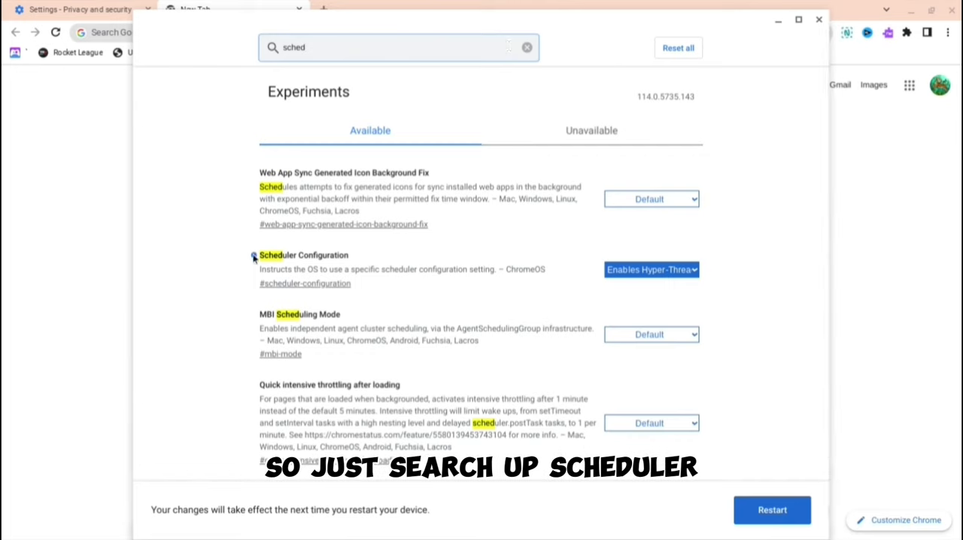
{"action": "left_click", "coordinate": [650, 270]}
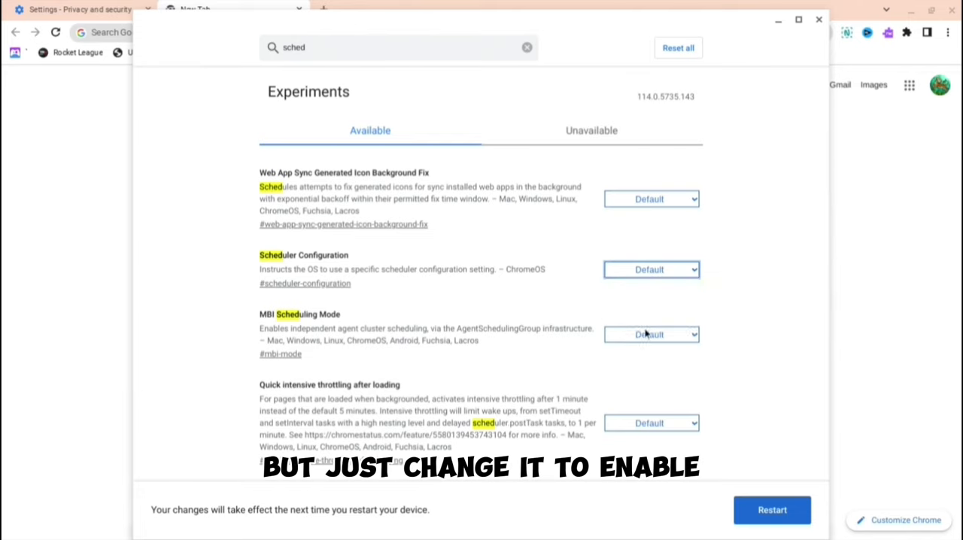
{"action": "left_click", "coordinate": [651, 269]}
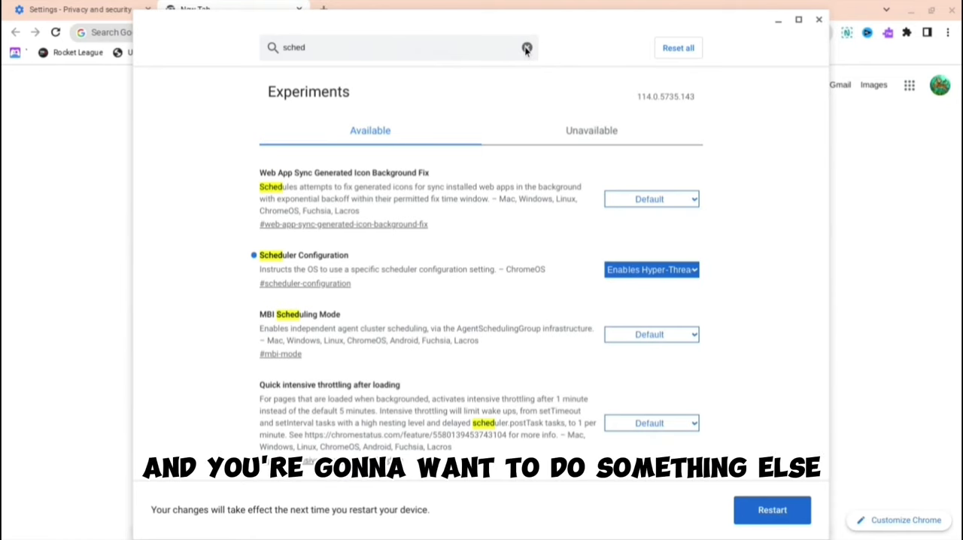
Search 'gp', set GPU rasterization to Enabled, and clear the search.
{"action": "type", "text": "gpu"}
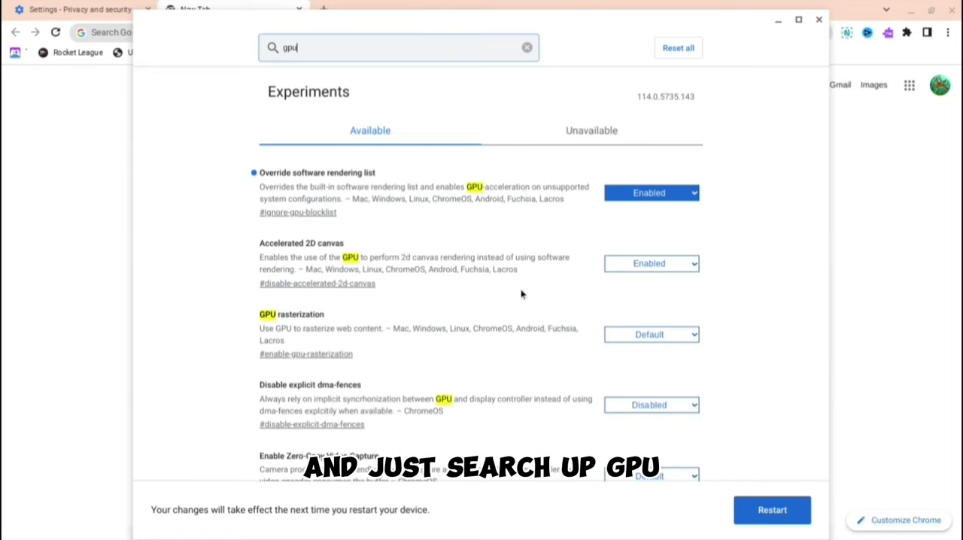
{"action": "left_click", "coordinate": [651, 334]}
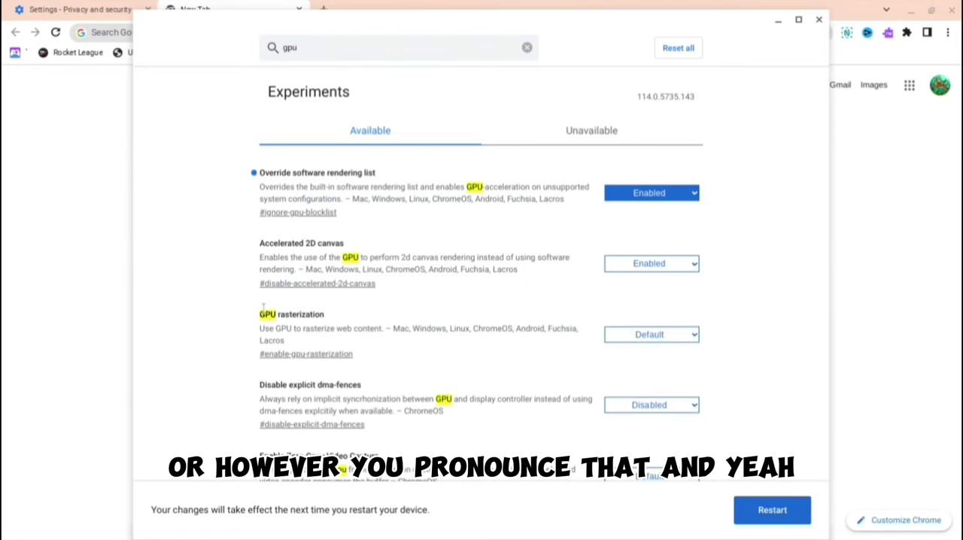
{"action": "left_click", "coordinate": [650, 334]}
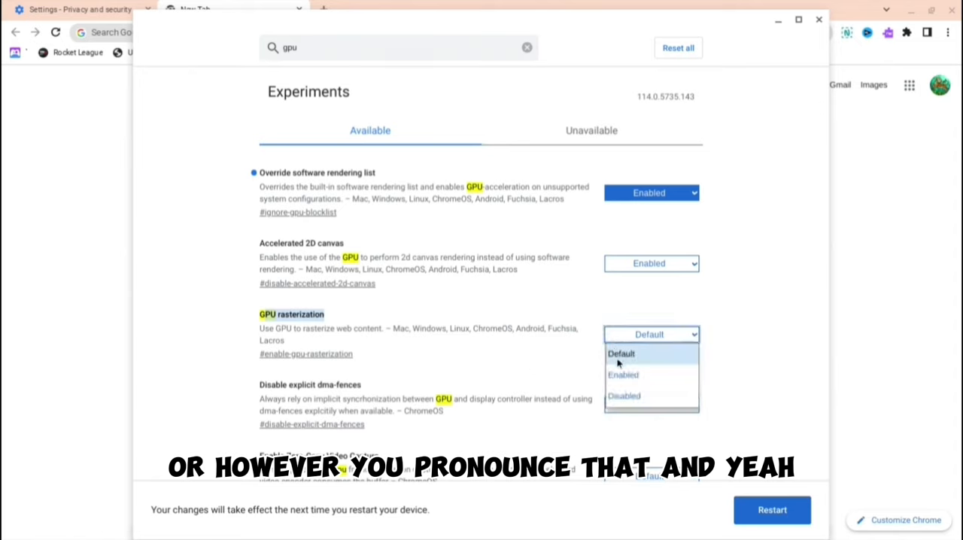
{"action": "left_click", "coordinate": [623, 374]}
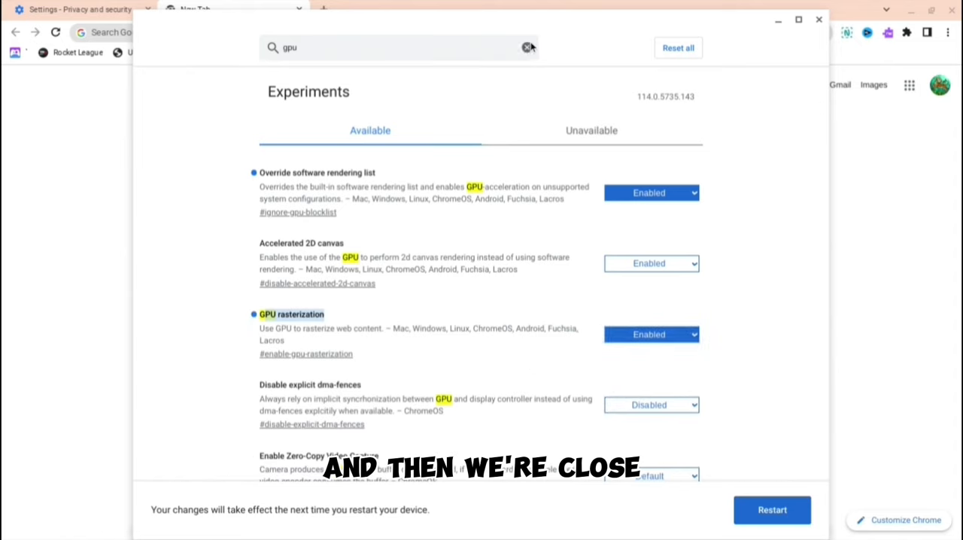
{"action": "left_click", "coordinate": [528, 47]}
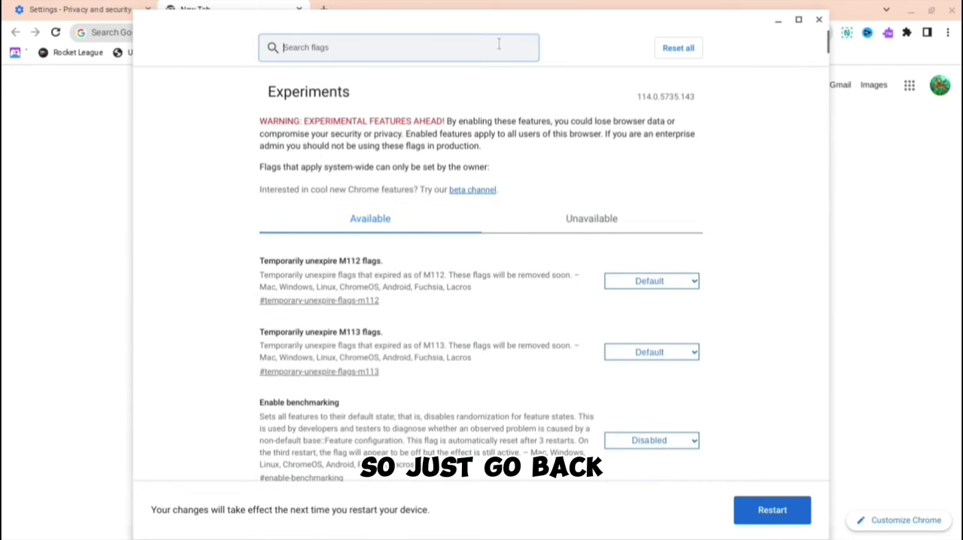
Search flags for 'smoo' and set Smooth Scrolling to Enabled.
{"action": "type", "text": "s"}
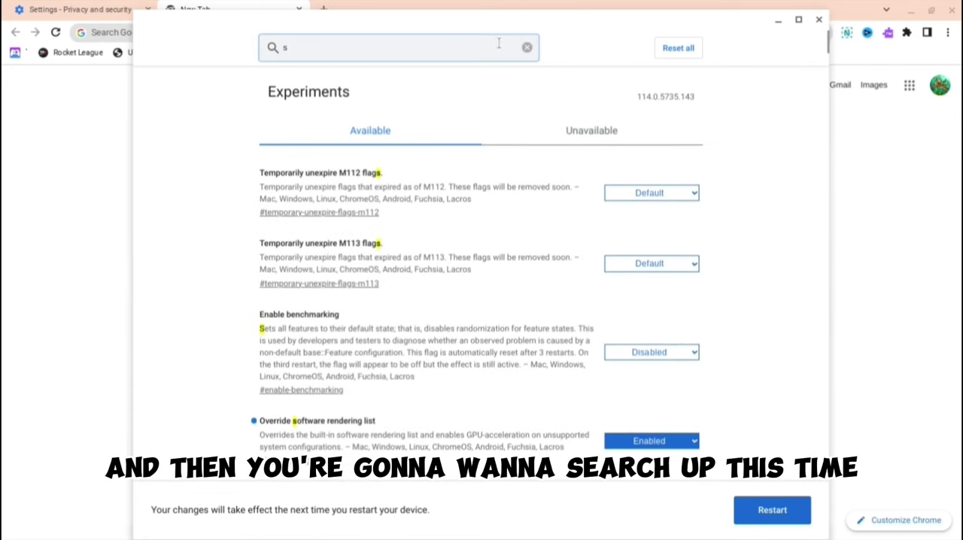
{"action": "type", "text": "moo"}
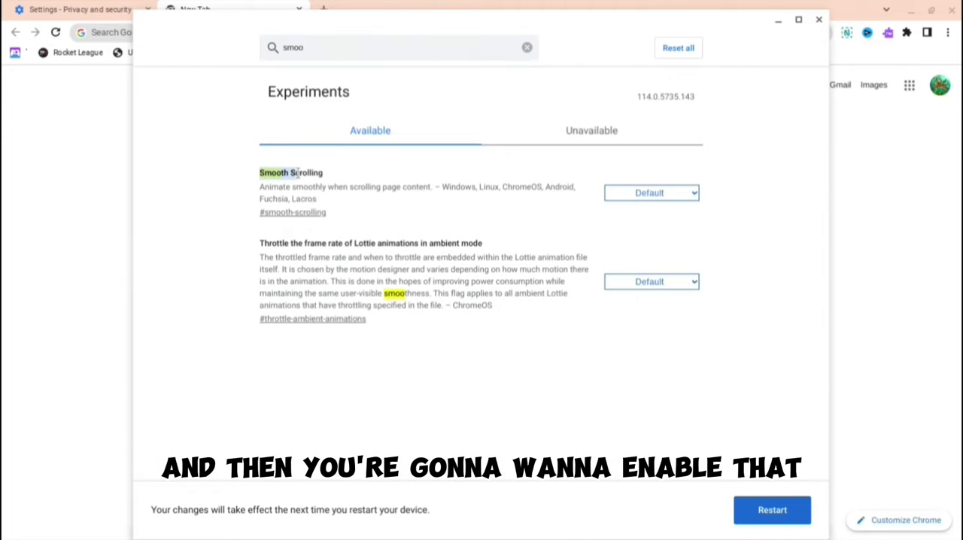
{"action": "left_click", "coordinate": [650, 192]}
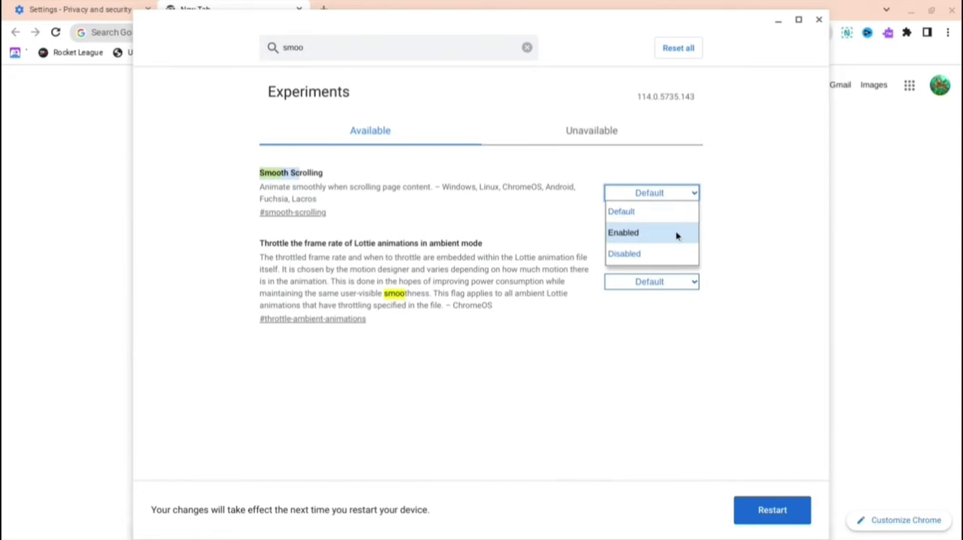
{"action": "left_click", "coordinate": [622, 231]}
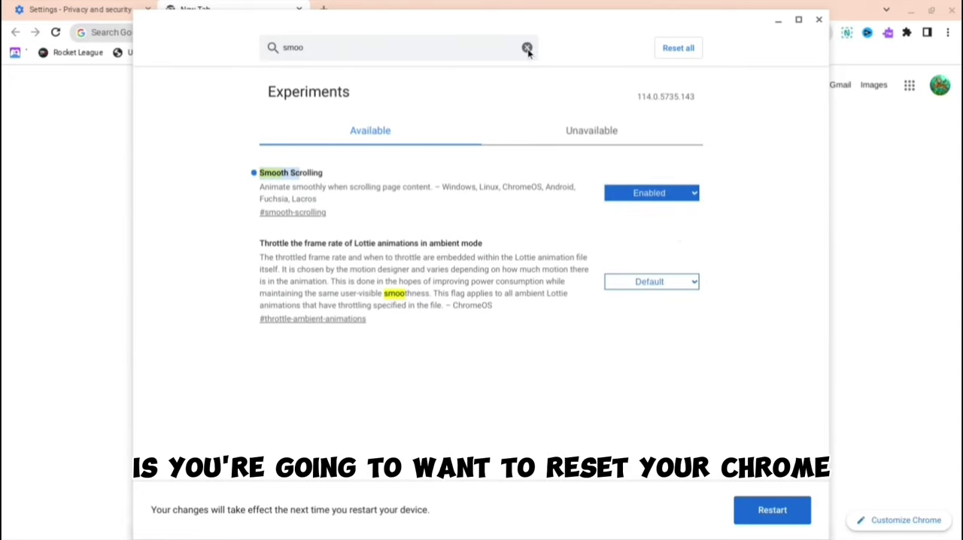
Clear the 'smoo' search and scroll the full list to review the four enabled flags.
{"action": "left_click", "coordinate": [528, 47]}
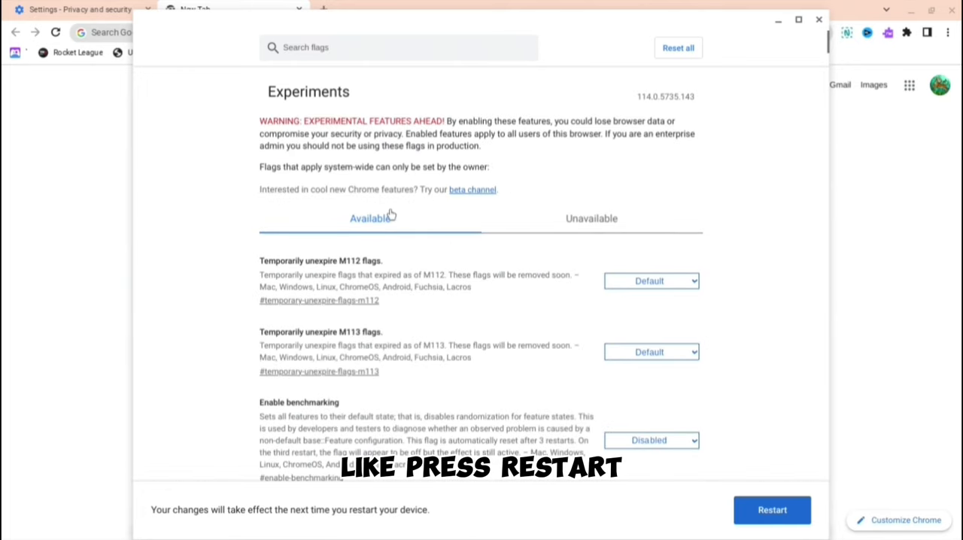
{"action": "left_click", "coordinate": [772, 510]}
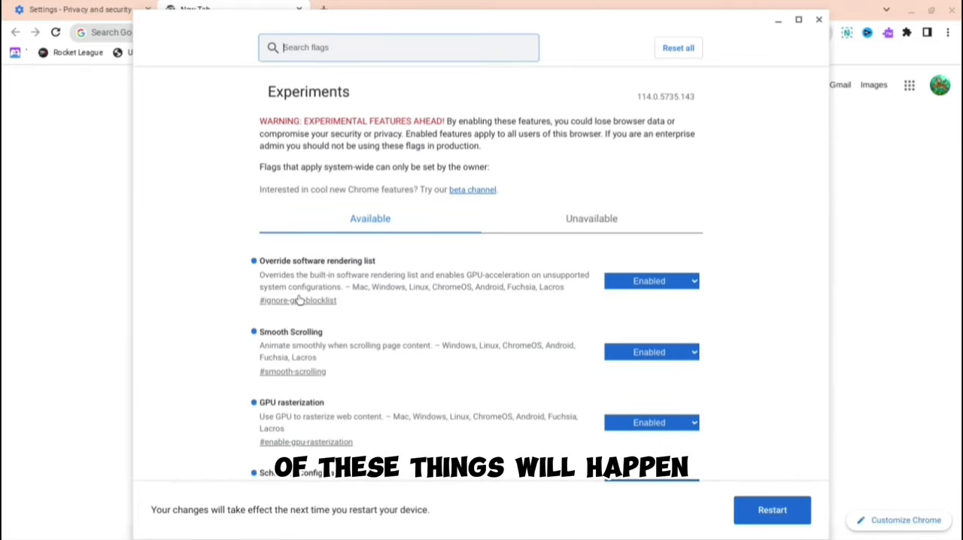
{"action": "scroll", "scroll_direction": "down", "scroll_amount": 3}
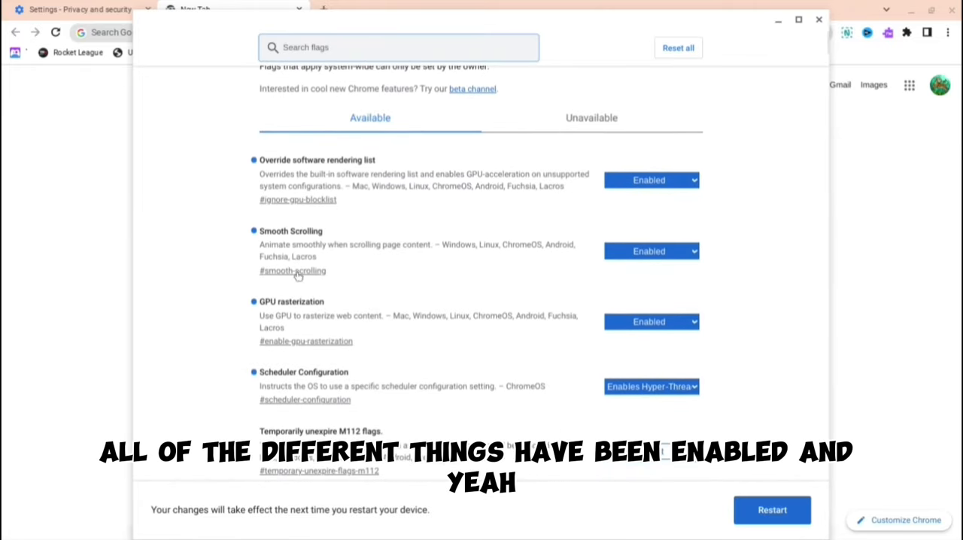